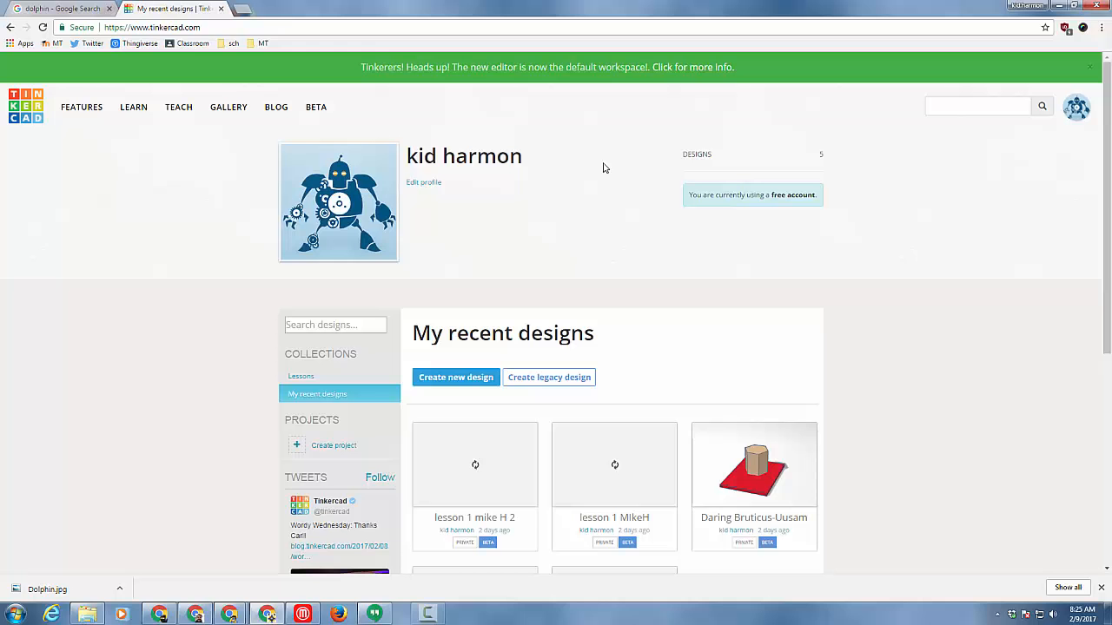
mouse_move(521, 281)
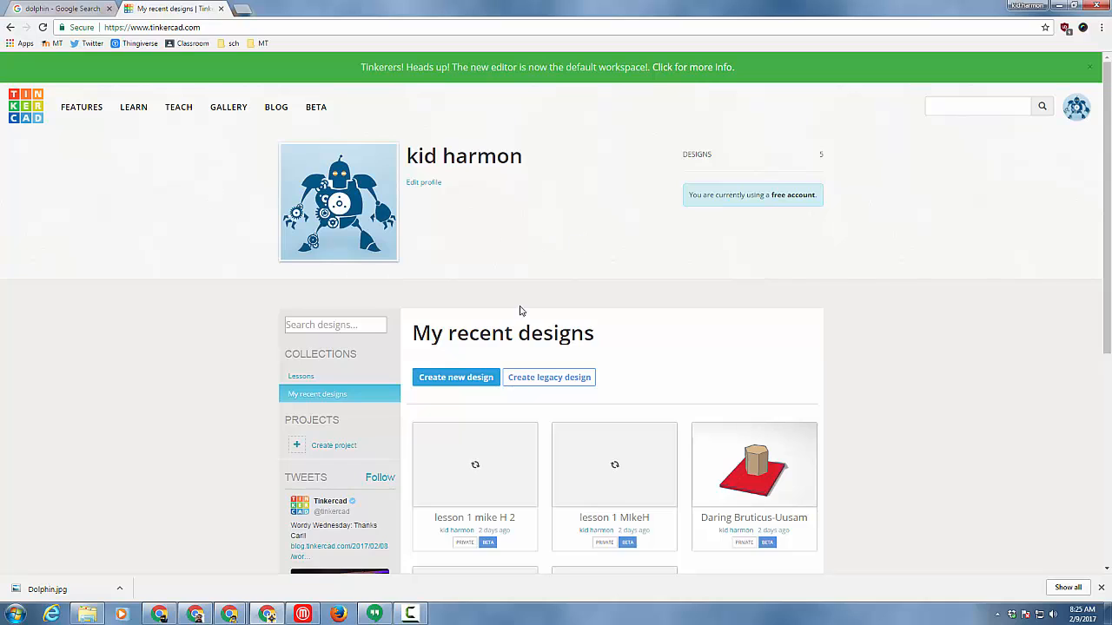
Step: Start a new blank design from the recent designs page
left_click(455, 377)
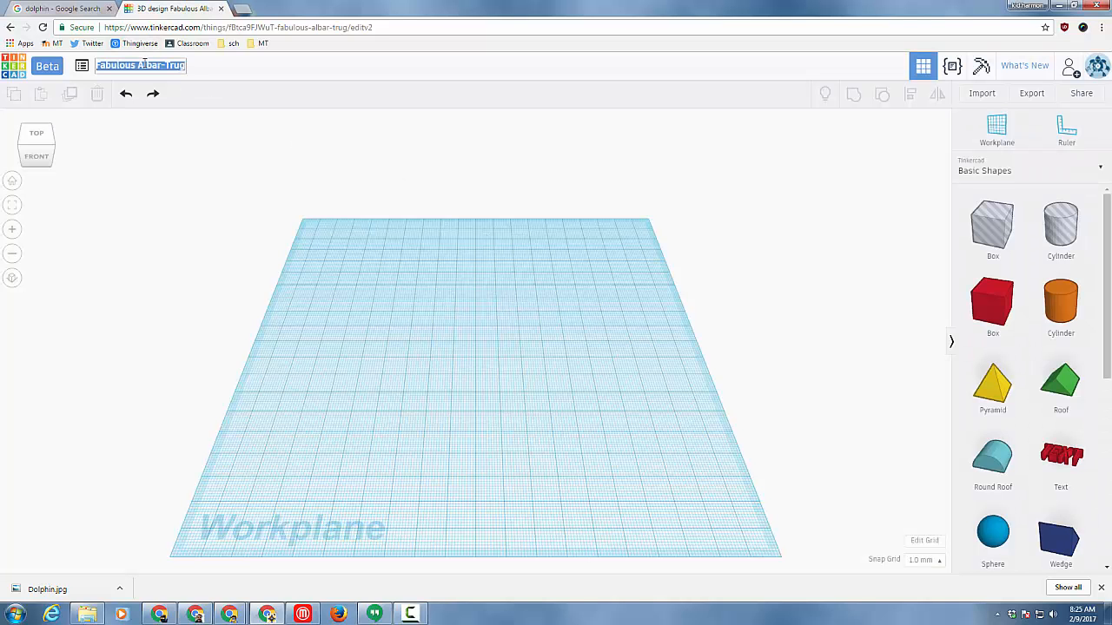
Step: Title the design 'fun house - mdh' and drop a red box onto the workplane
type("fun house - mdh")
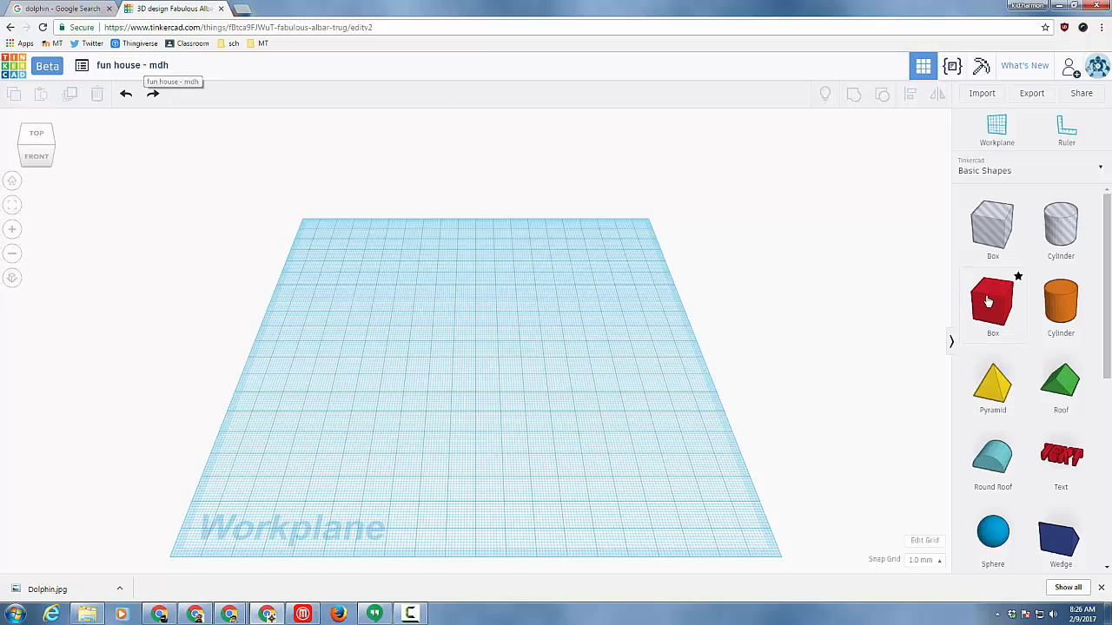
left_click_drag(992, 302, 371, 316)
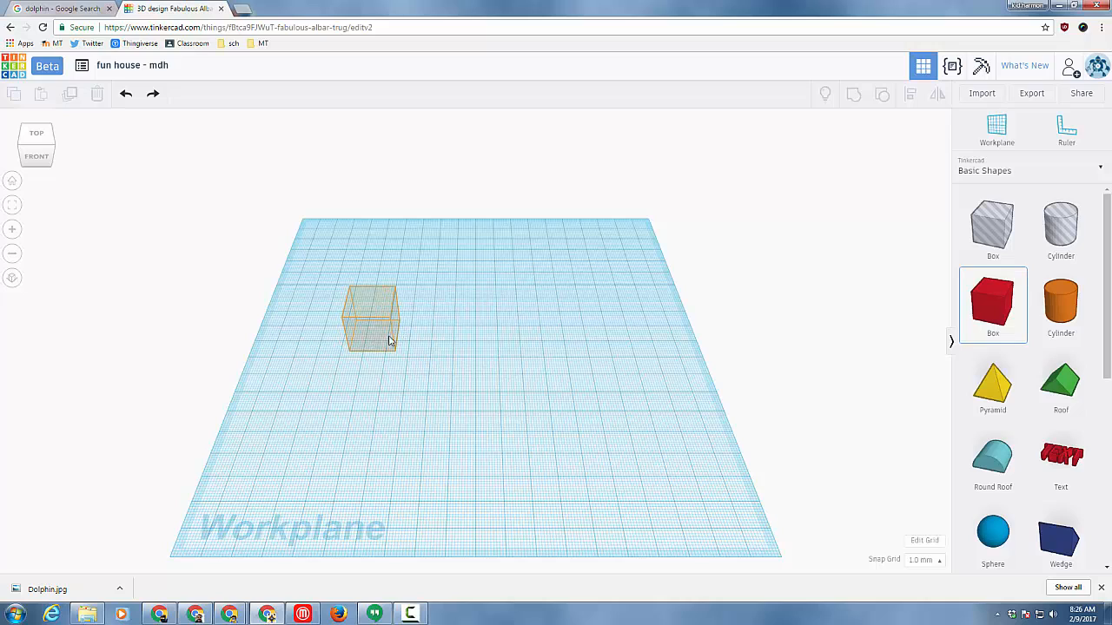
left_click(371, 316)
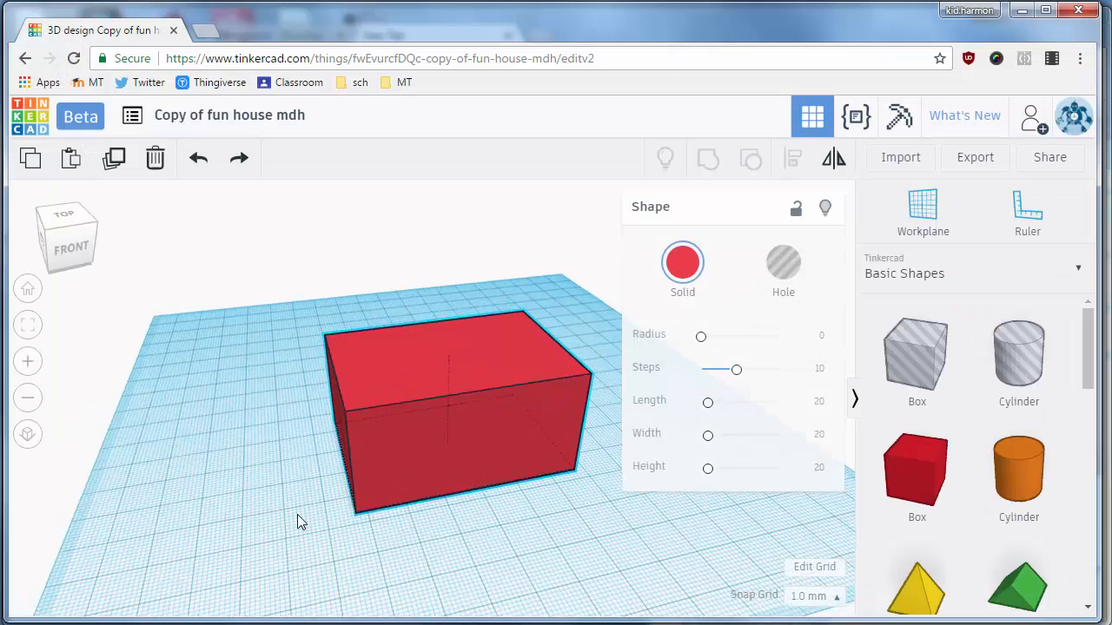
Step: Duplicate the red box and make the overlapping copy a hole shape
left_click(452, 409)
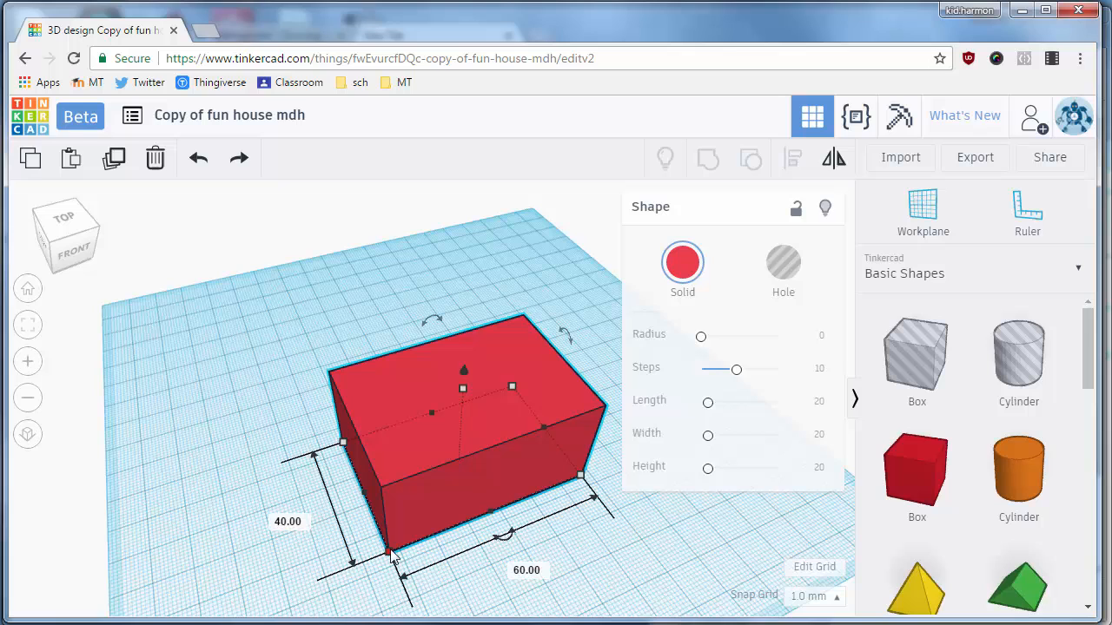
key("ctrl+d")
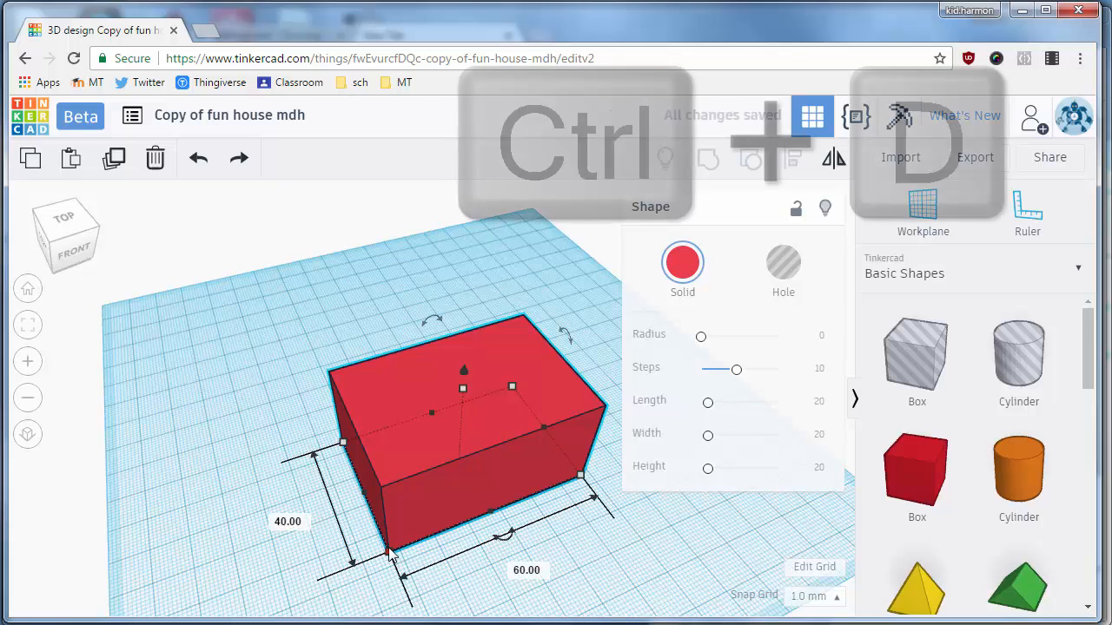
key("ctrl+d")
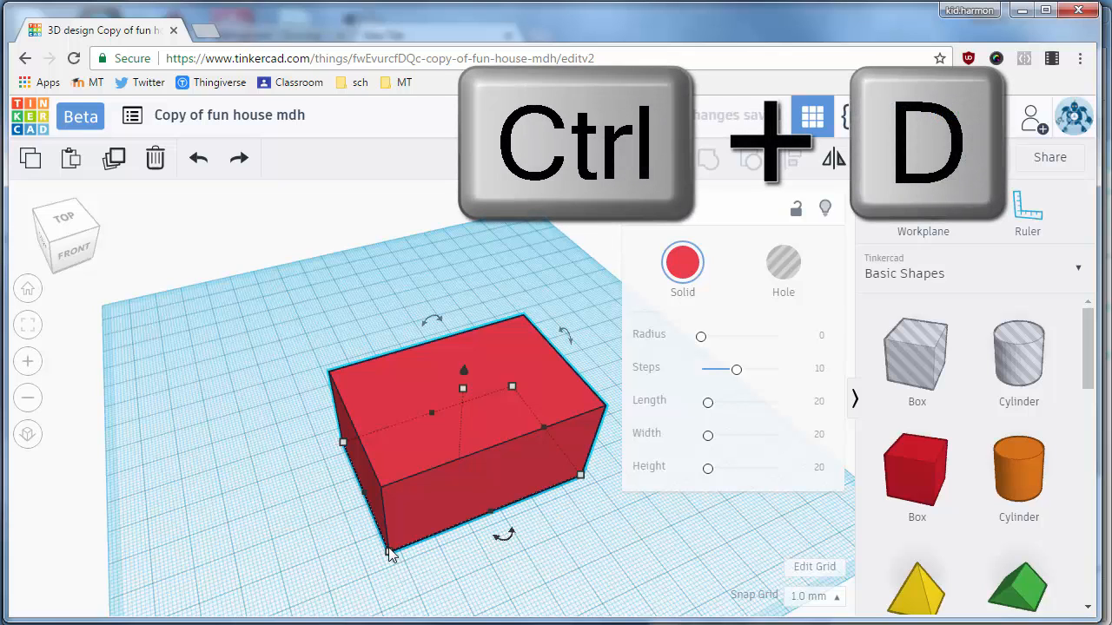
key("ctrl+d")
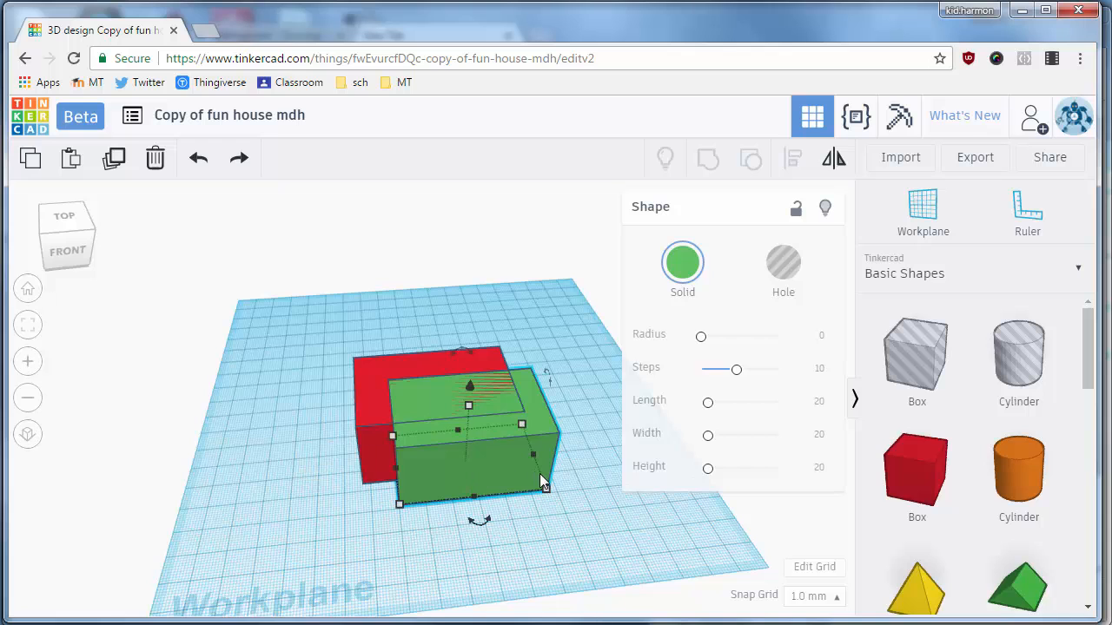
left_click(782, 261)
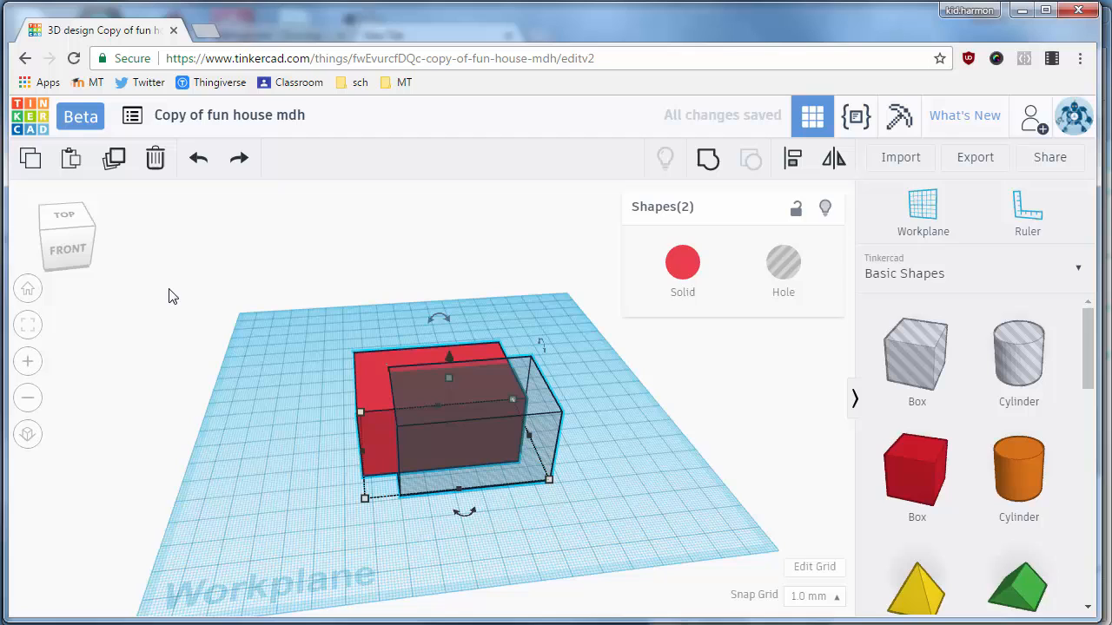
Step: Align the hole and solid box centre-to-centre both ways, then deselect
left_click(605, 511)
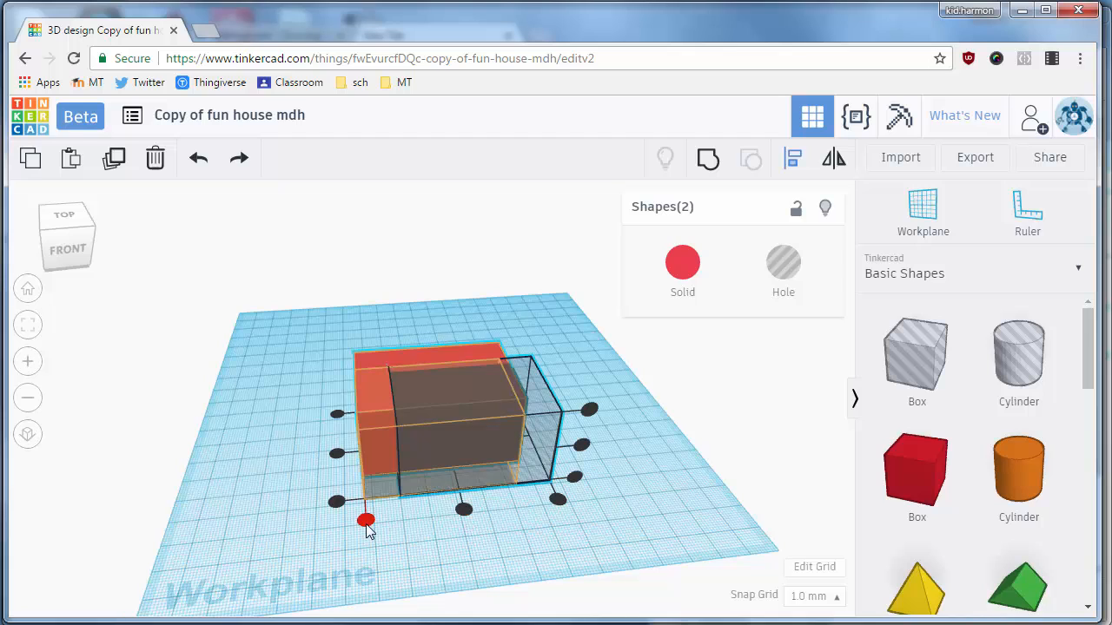
left_click_drag(365, 521, 374, 525)
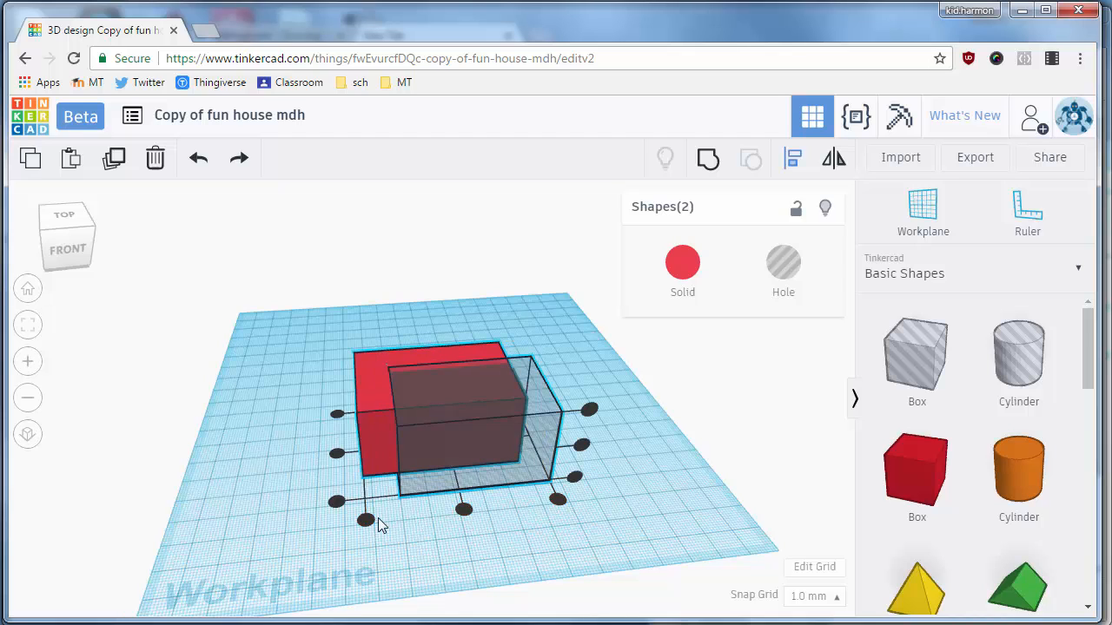
mouse_move(541, 512)
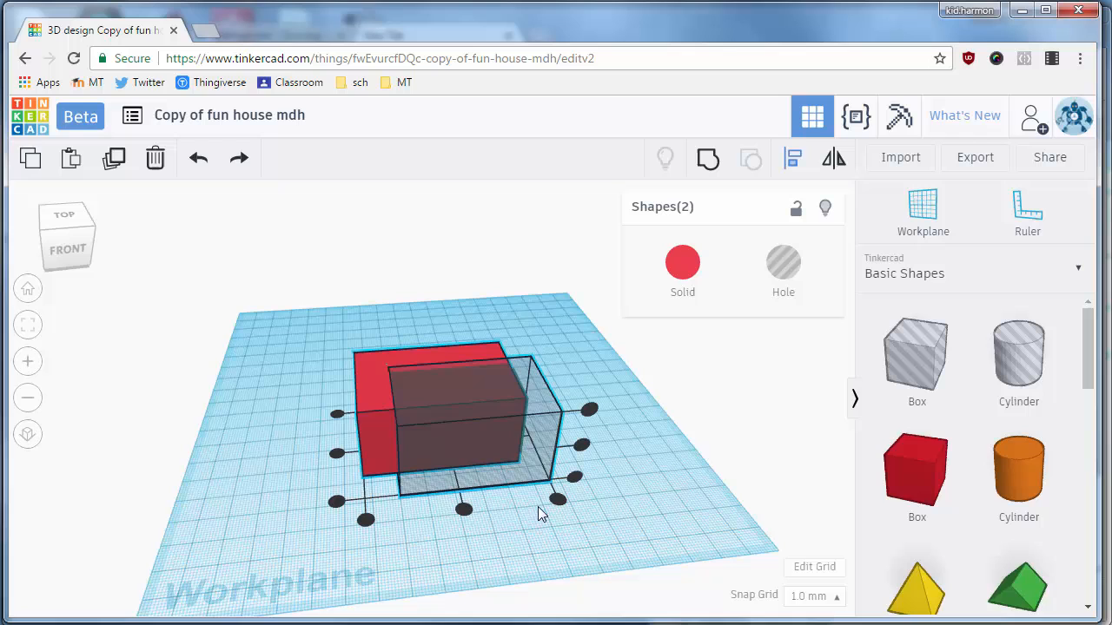
left_click_drag(539, 507, 466, 518)
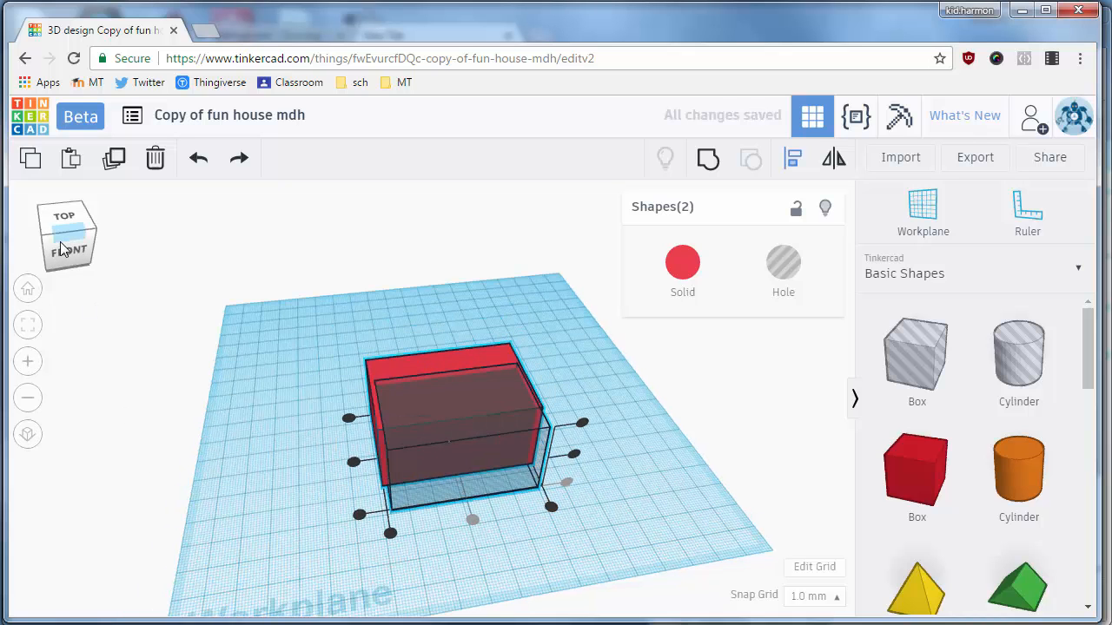
left_click(78, 243)
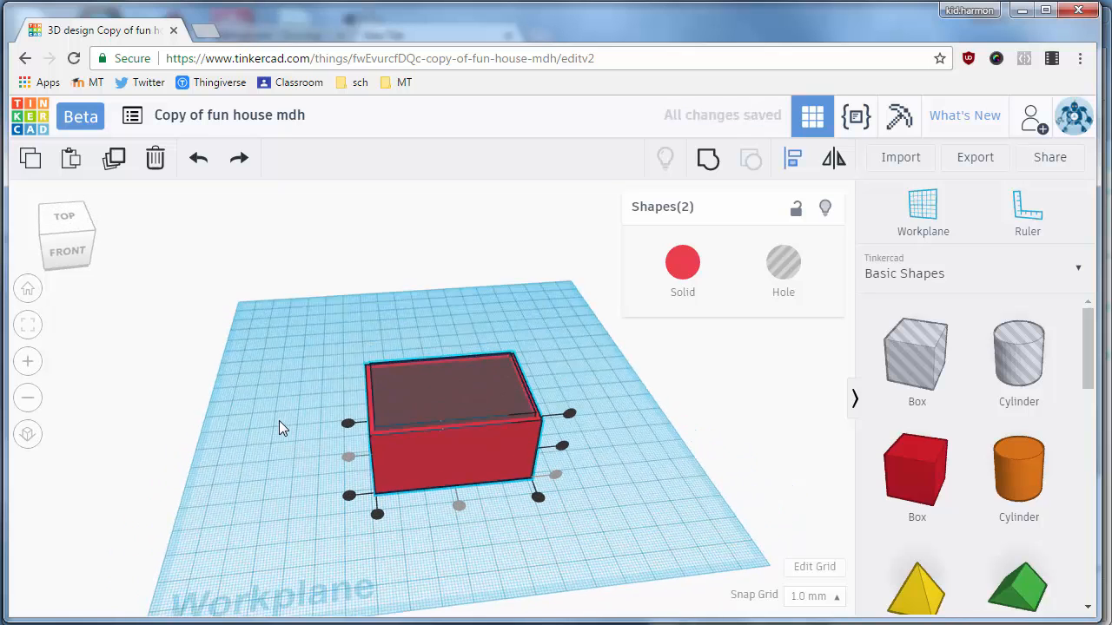
mouse_move(792, 156)
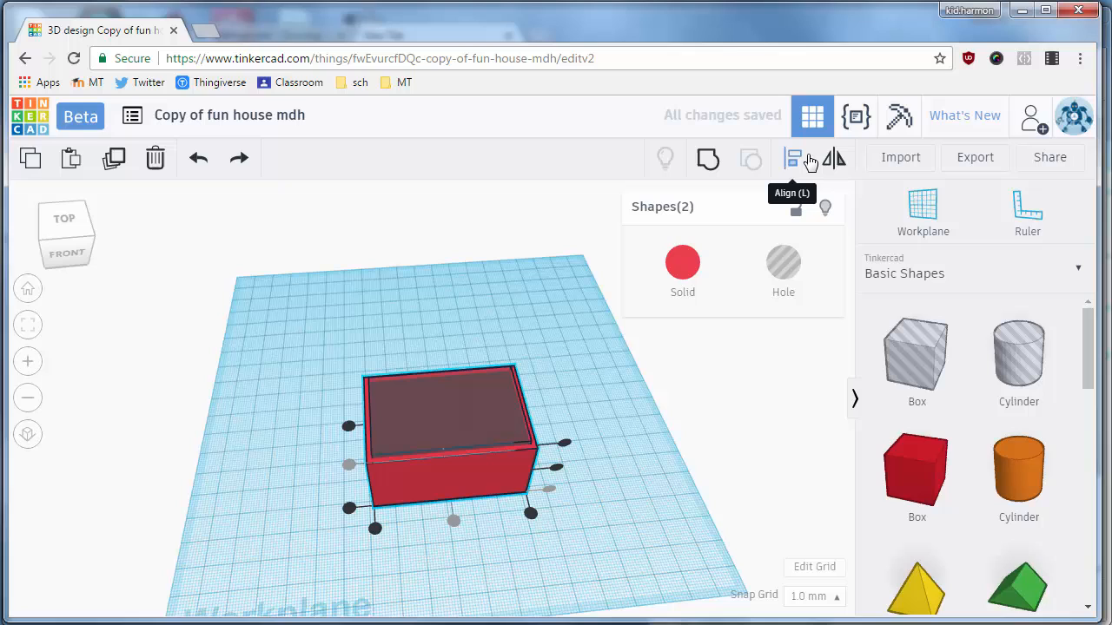
left_click(304, 316)
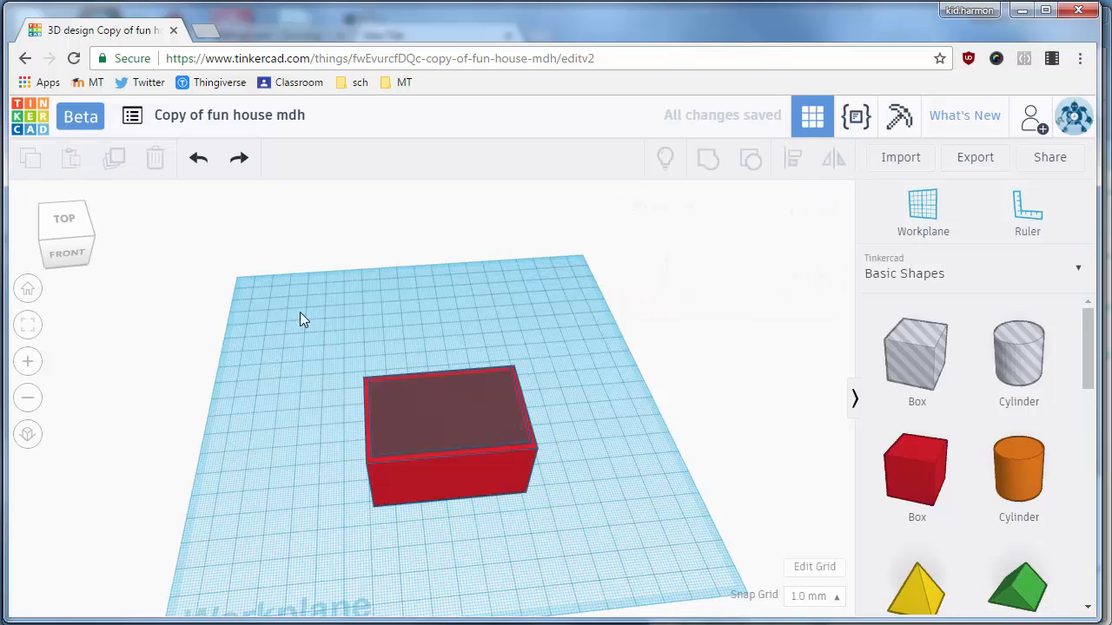
left_click(448, 435)
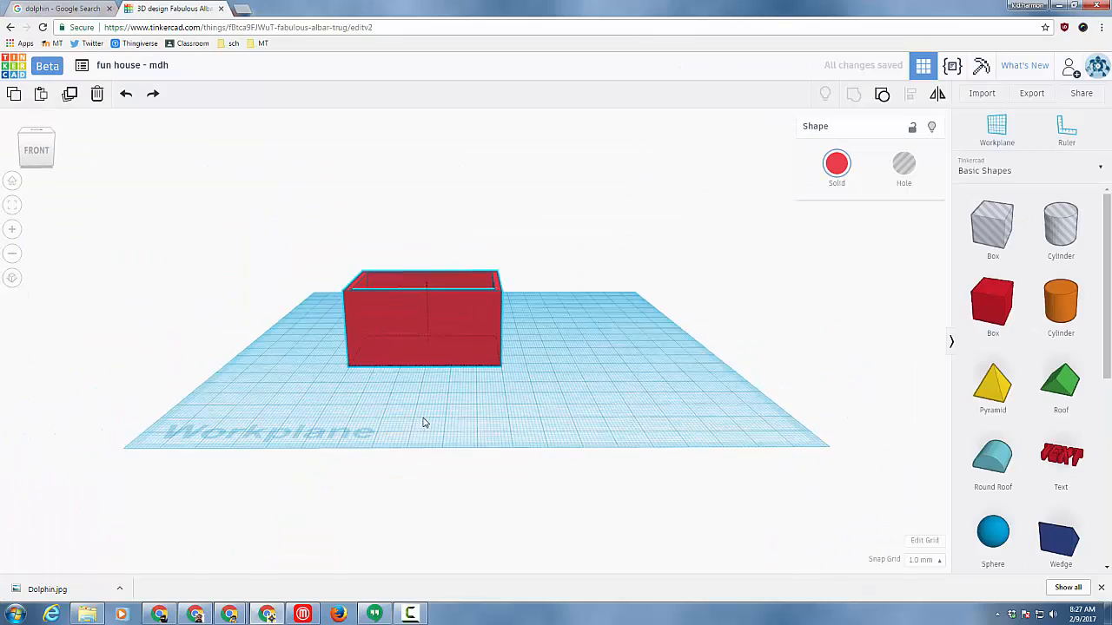
Step: Add a small box, size it as a door, make it a hole and set it in the front wall
left_click(420, 322)
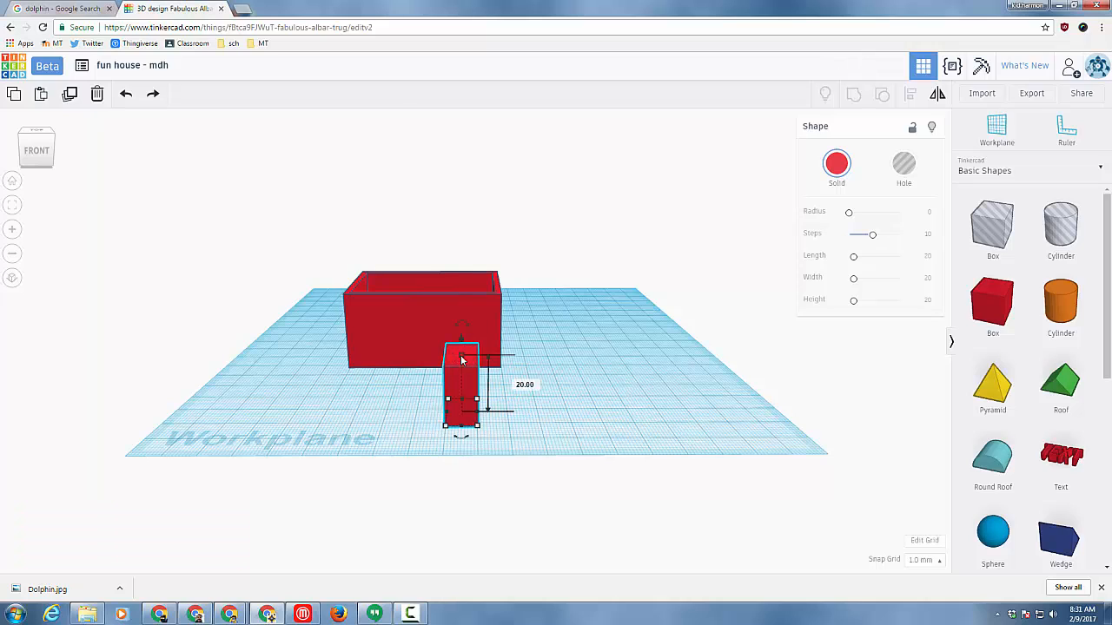
double_click(525, 384)
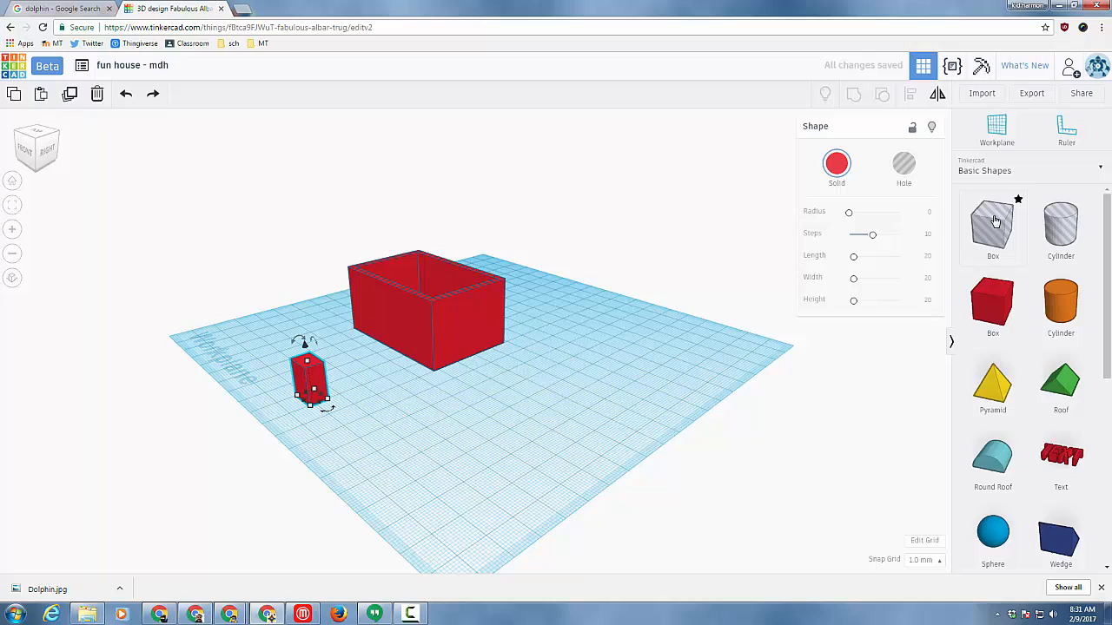
left_click(904, 165)
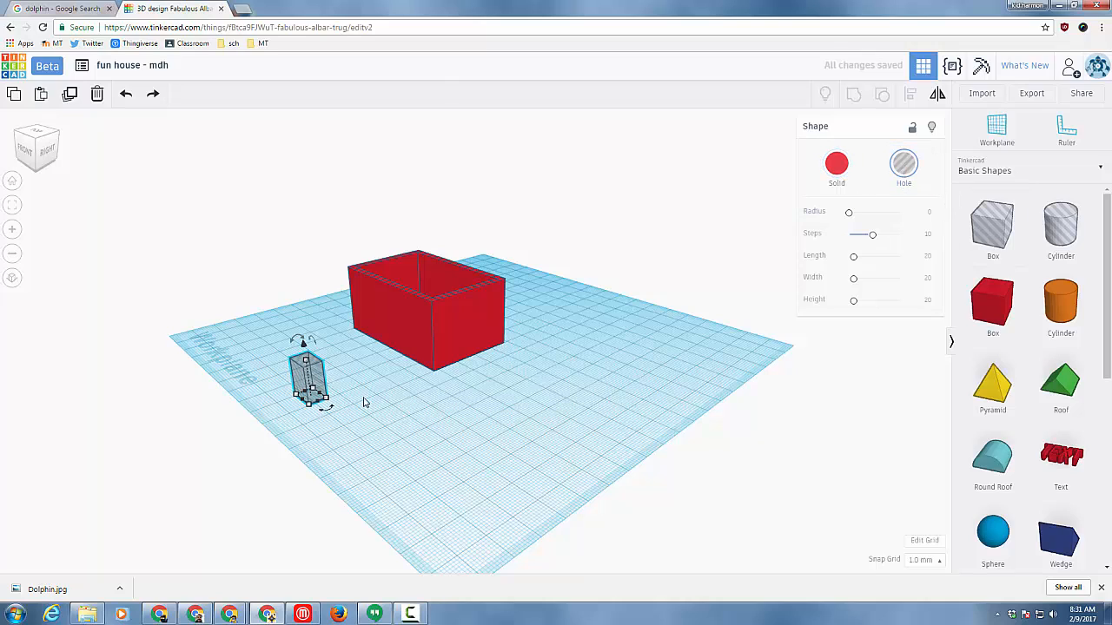
left_click_drag(310, 378, 278, 351)
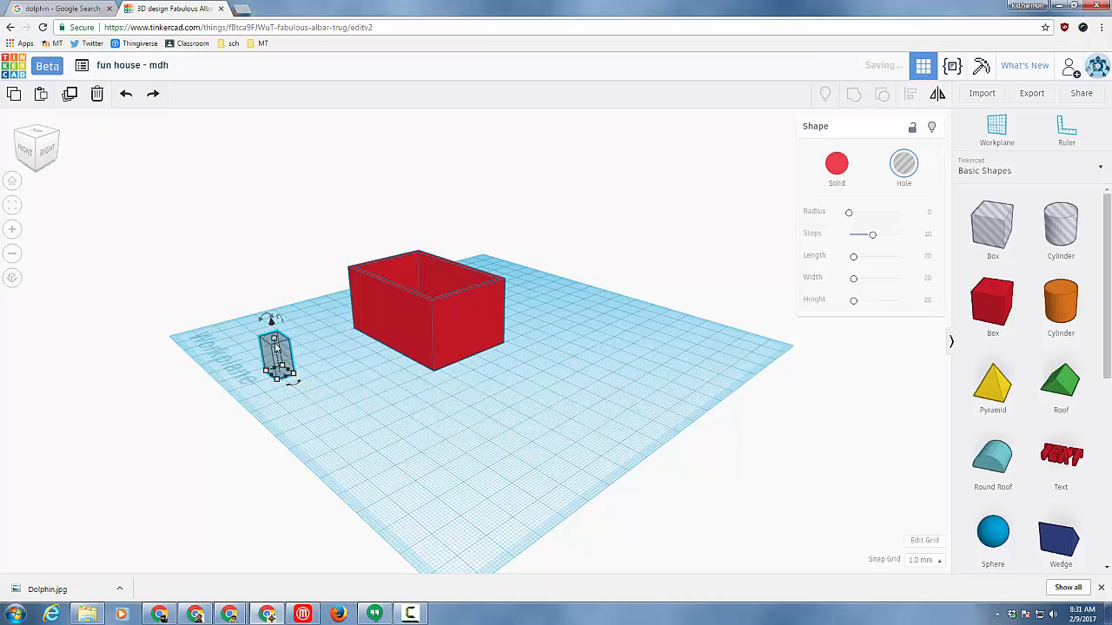
left_click_drag(276, 351, 374, 326)
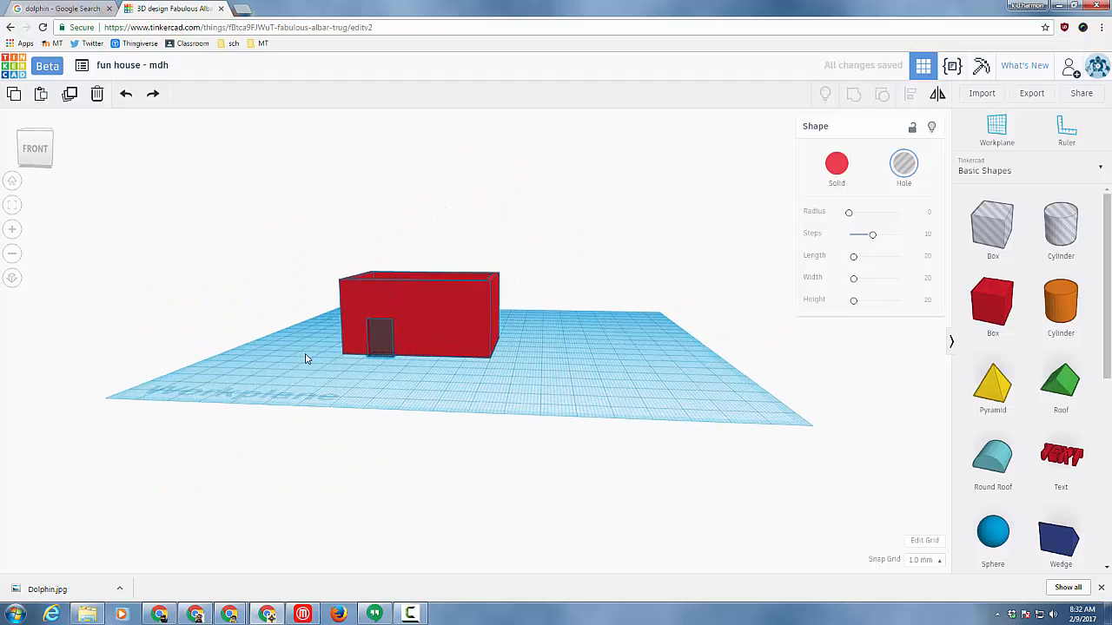
Step: Group the house with the door hole to cut the doorway
left_click(382, 339)
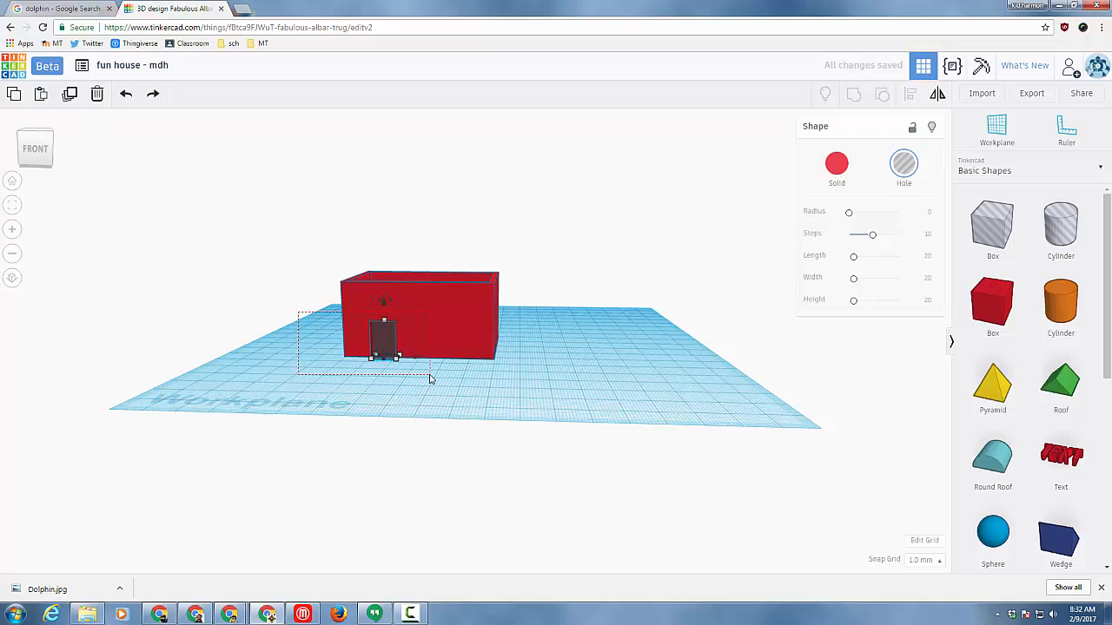
left_click(853, 94)
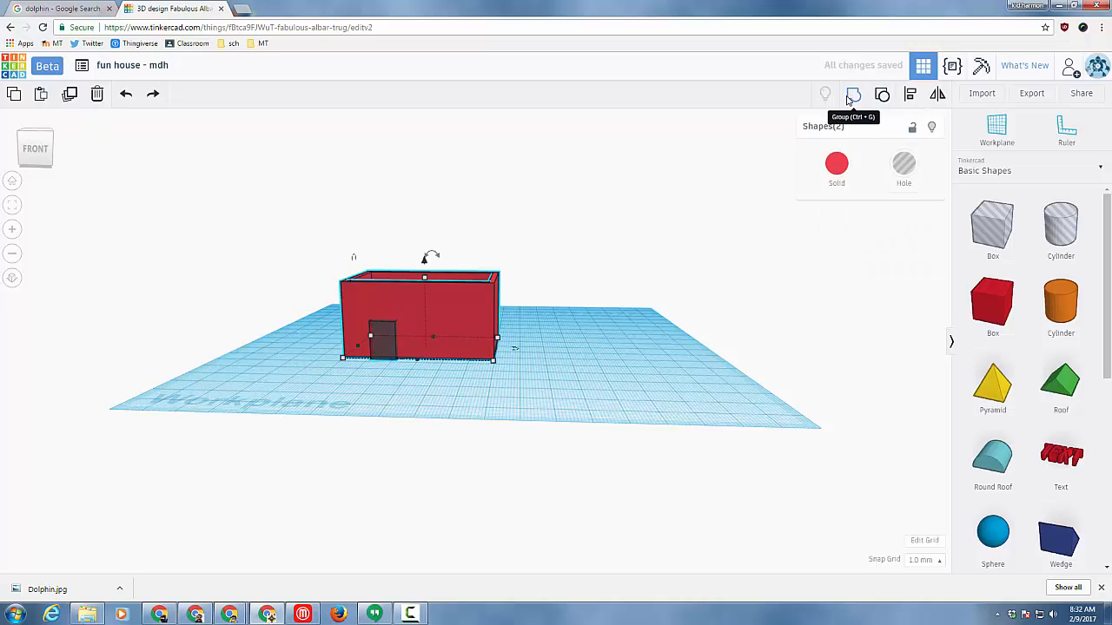
left_click(852, 94)
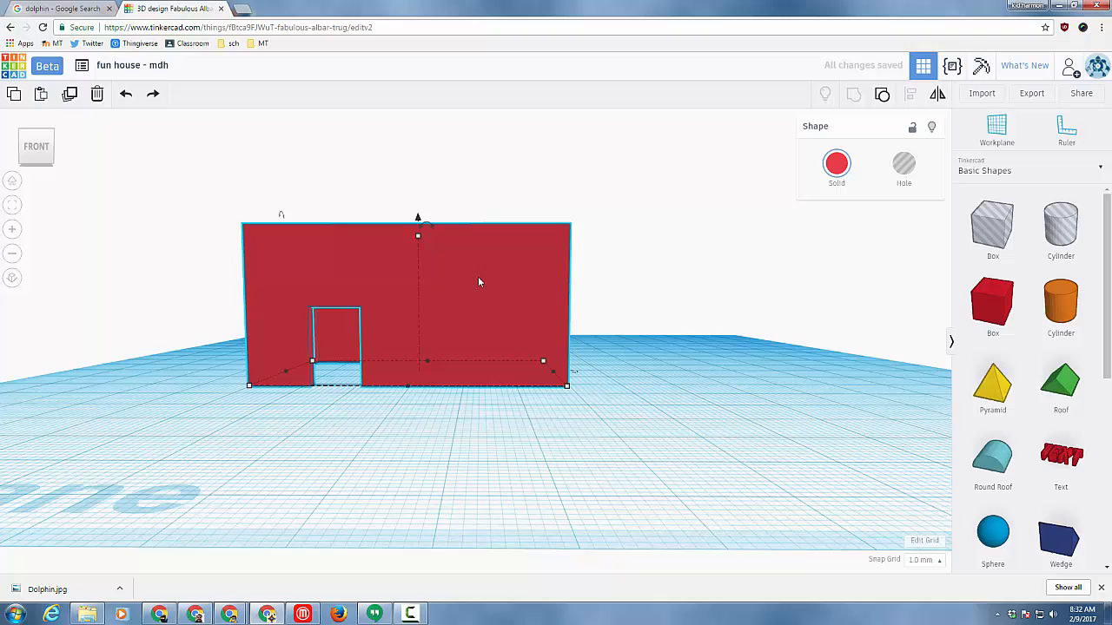
mouse_move(486, 299)
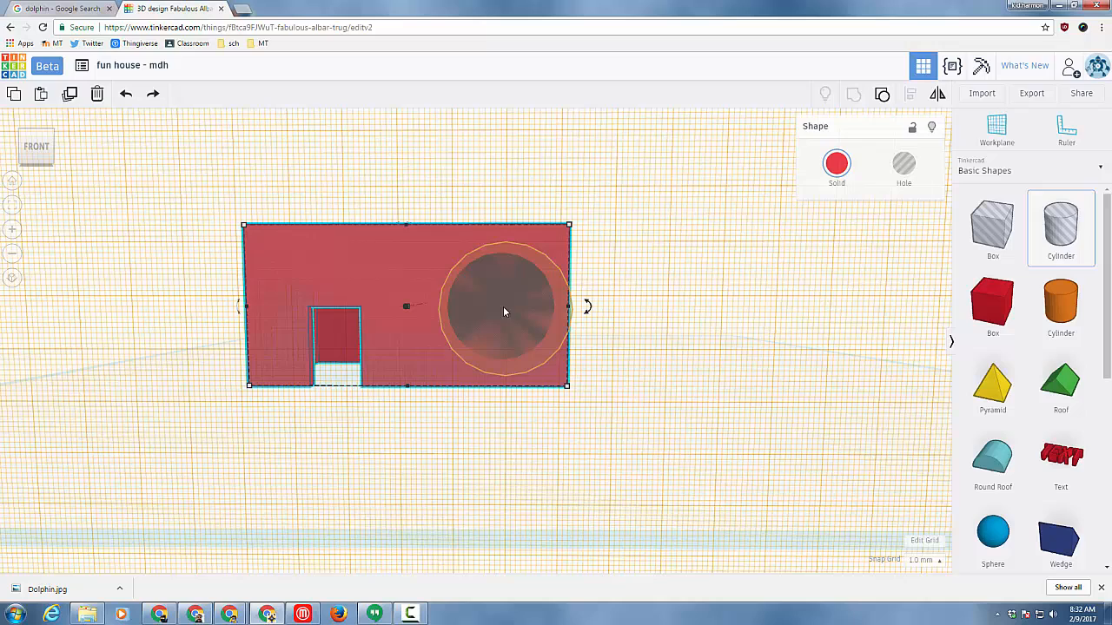
Step: Make the cylinder a hole and shift the round window into the front wall beside the door
left_click(495, 304)
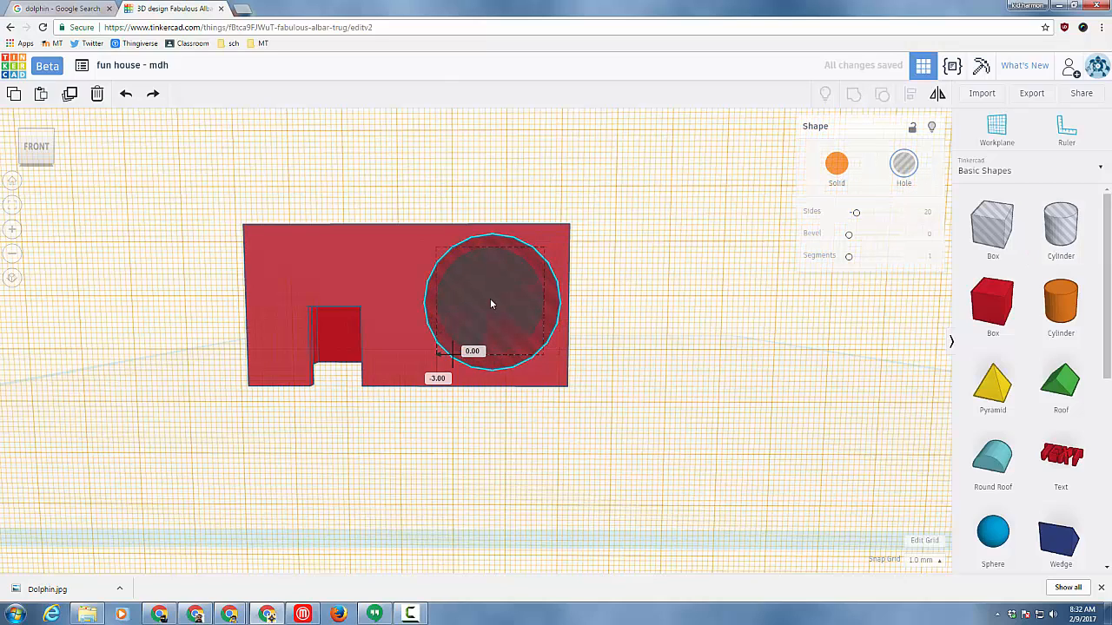
left_click(489, 303)
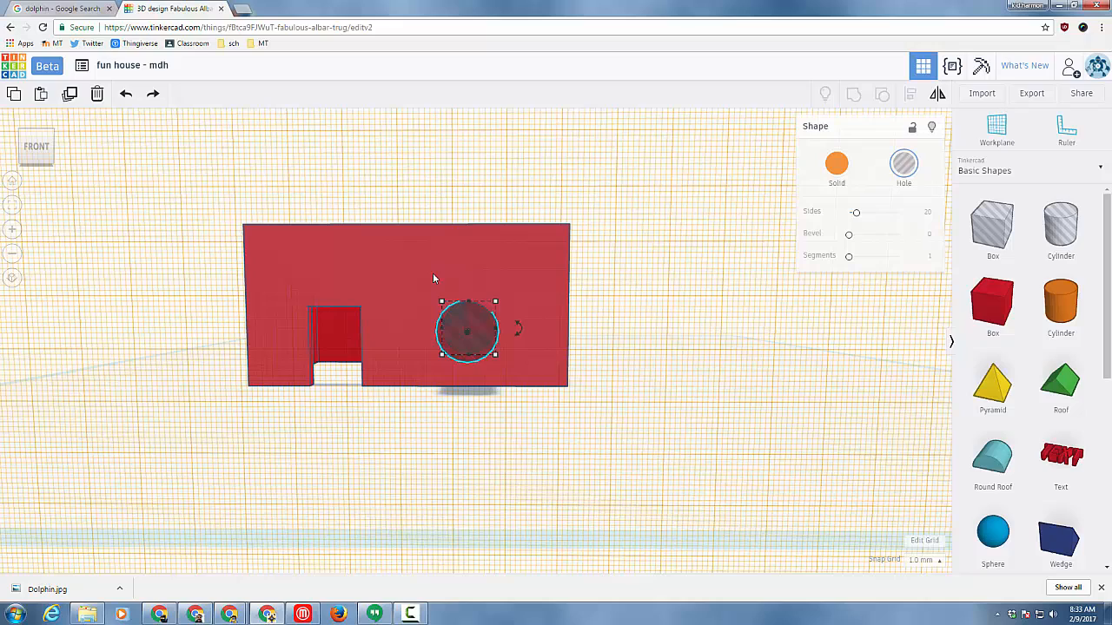
left_click_drag(469, 329, 413, 329)
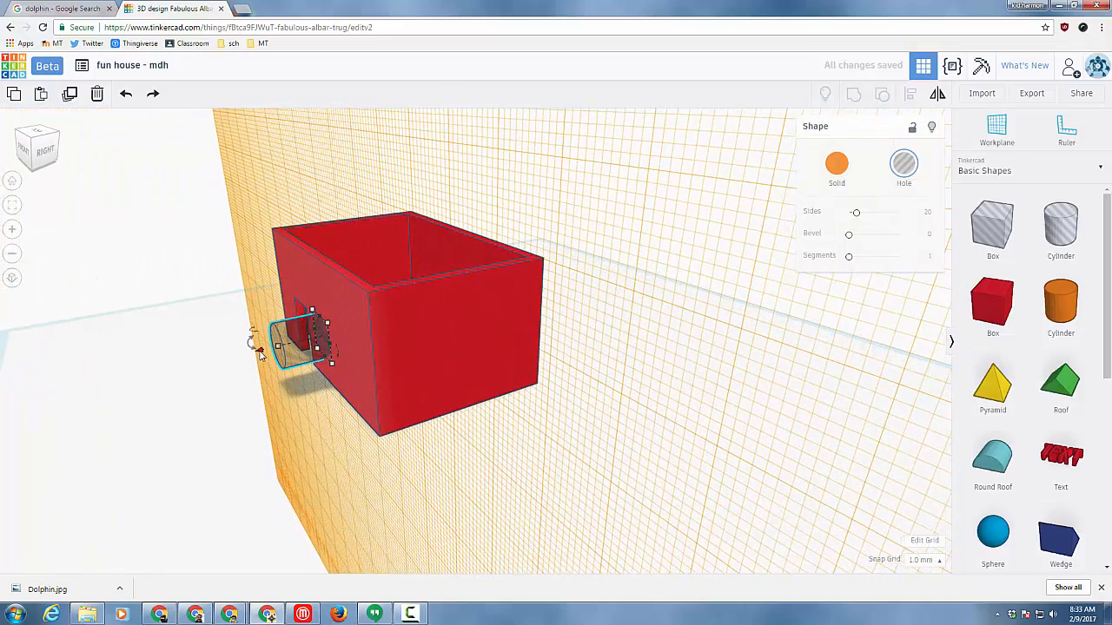
left_click_drag(309, 347, 298, 356)
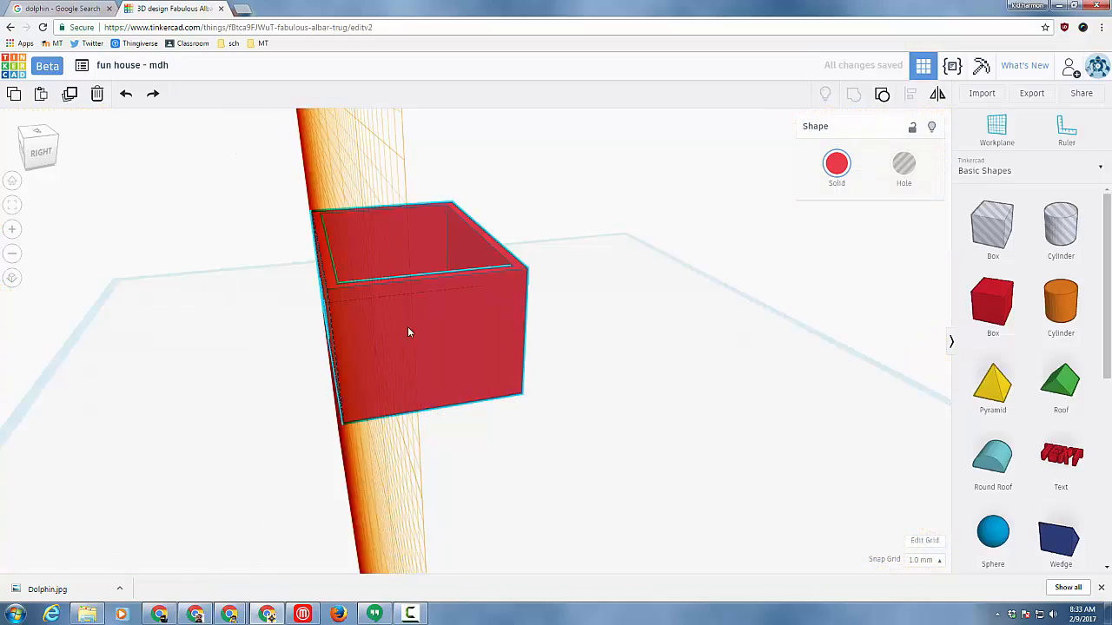
Step: Rotate the green roof over the box and select roof and house together
left_click_drag(408, 333, 608, 338)
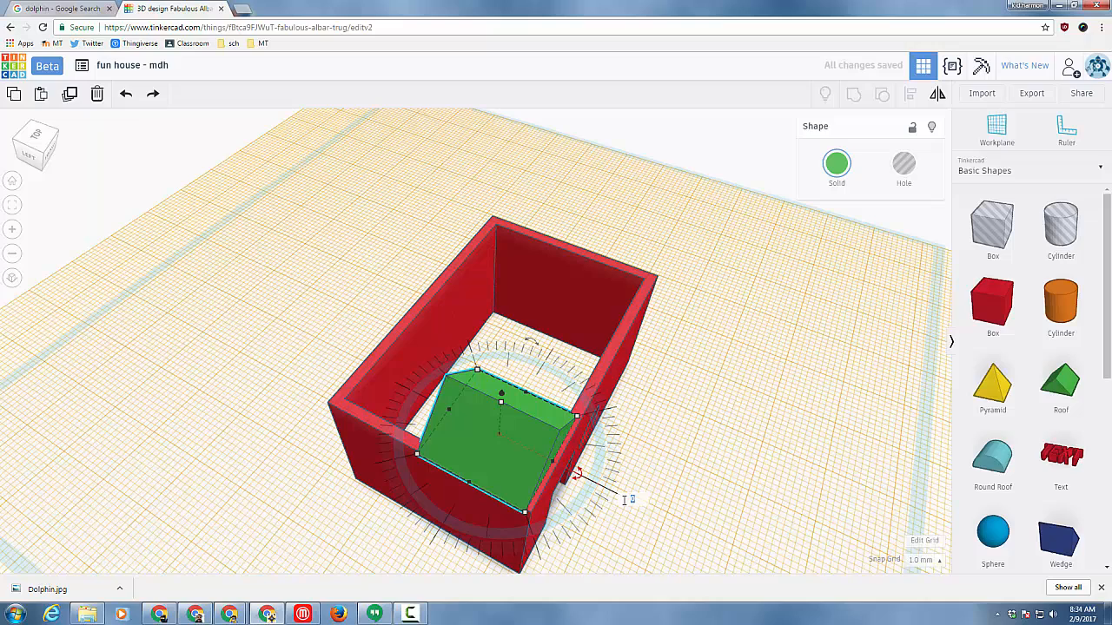
left_click_drag(576, 472, 621, 508)
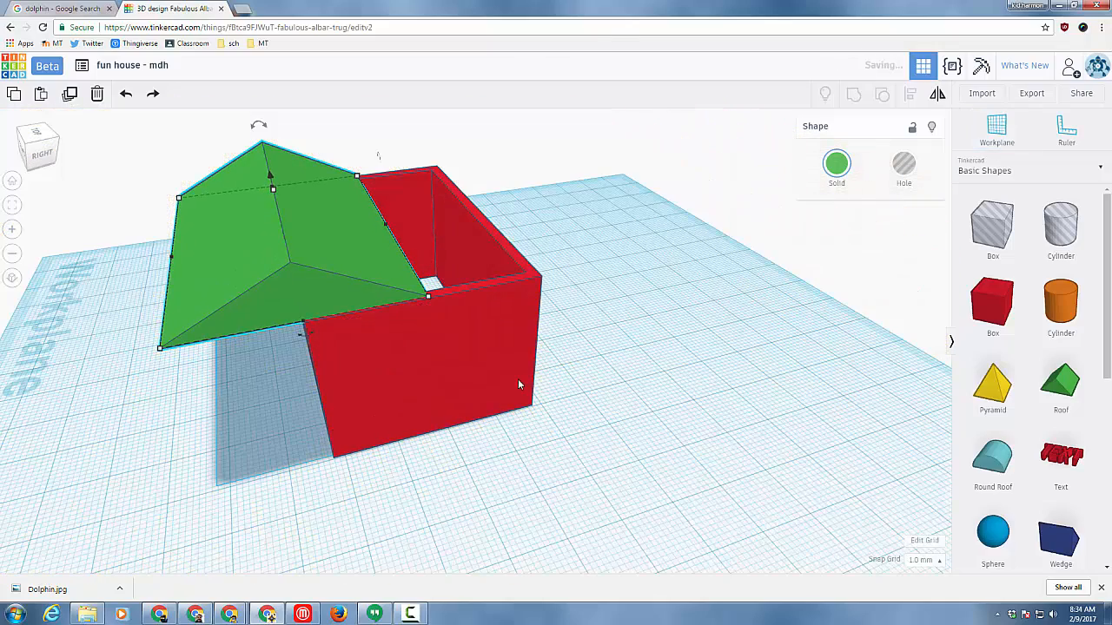
left_click(855, 93)
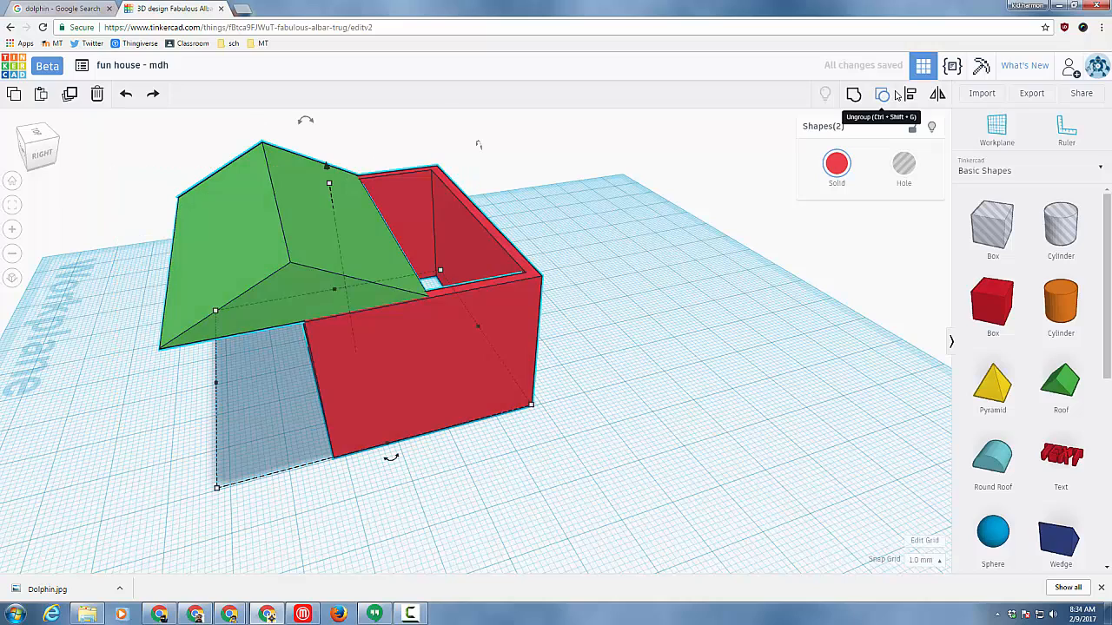